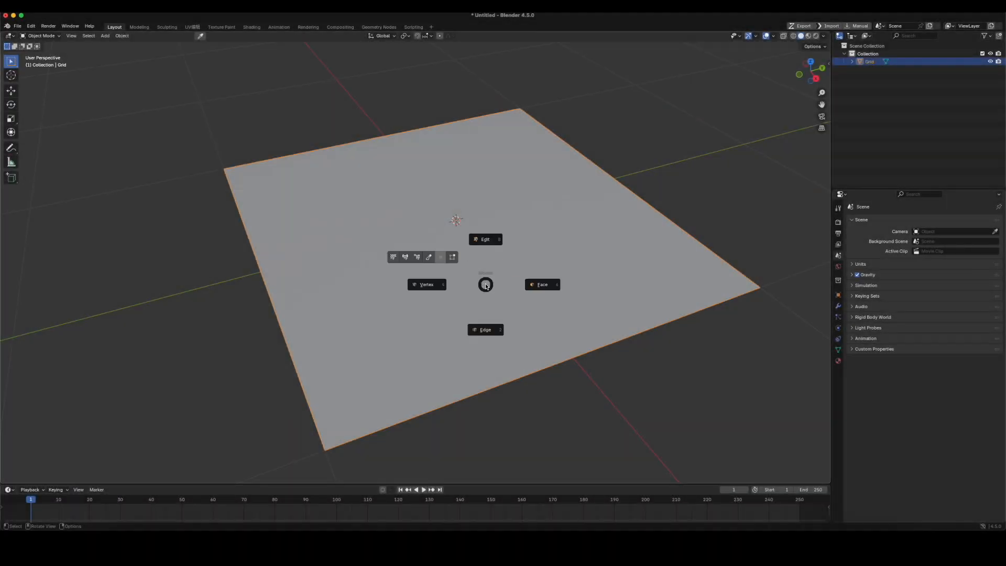
Enter Edit Mode on the grid to start the lengthwise beveled cut.
{"action": "left_click", "coordinate": [485, 239]}
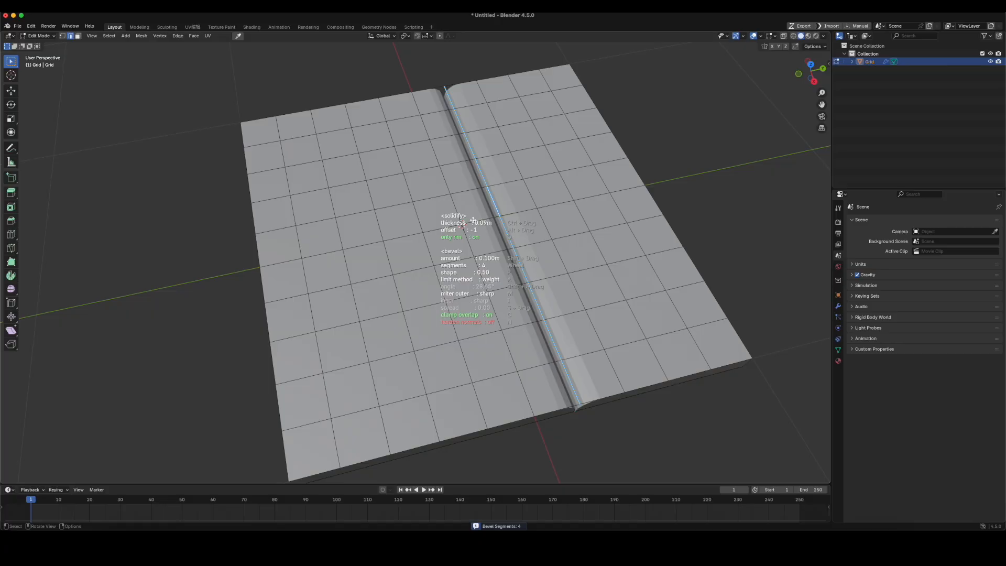
{"action": "mouse_move", "coordinate": [501, 245]}
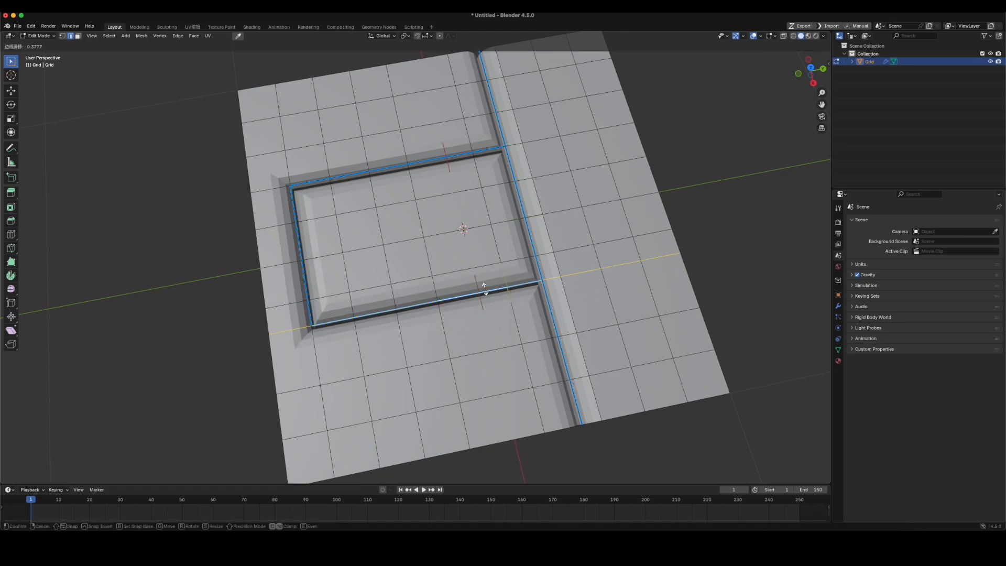
Confirm the rectangular beveled cut beside the first gap.
{"action": "left_click", "coordinate": [483, 285]}
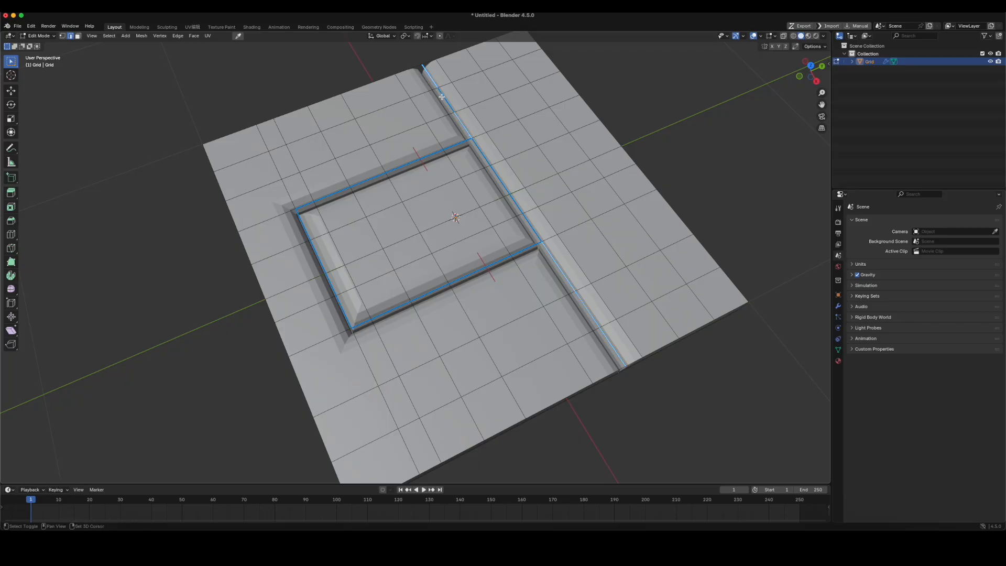
{"action": "mouse_move", "coordinate": [454, 163]}
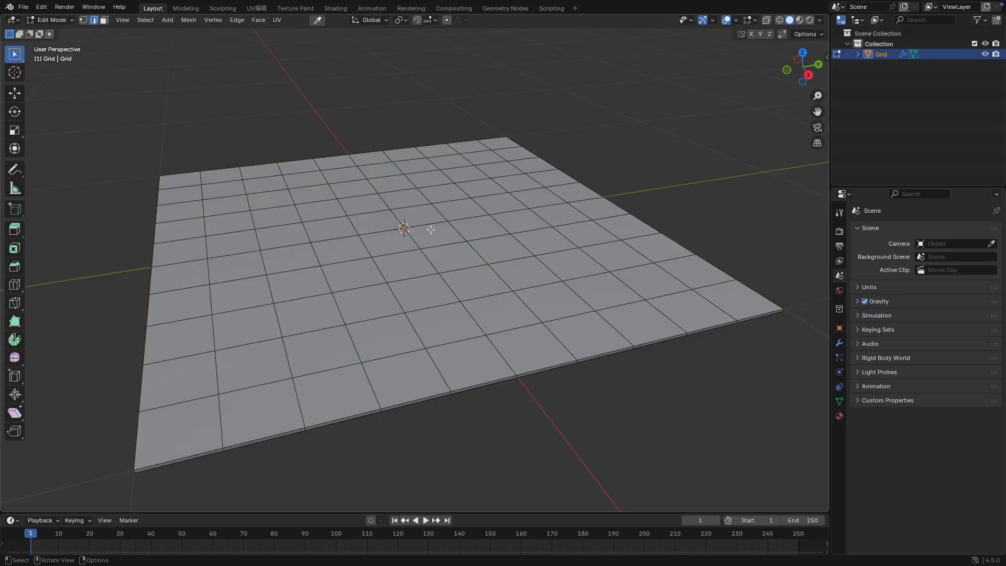
Select the edges on the plain thickened grid where the crossing cuts will go.
{"action": "left_click", "coordinate": [454, 239]}
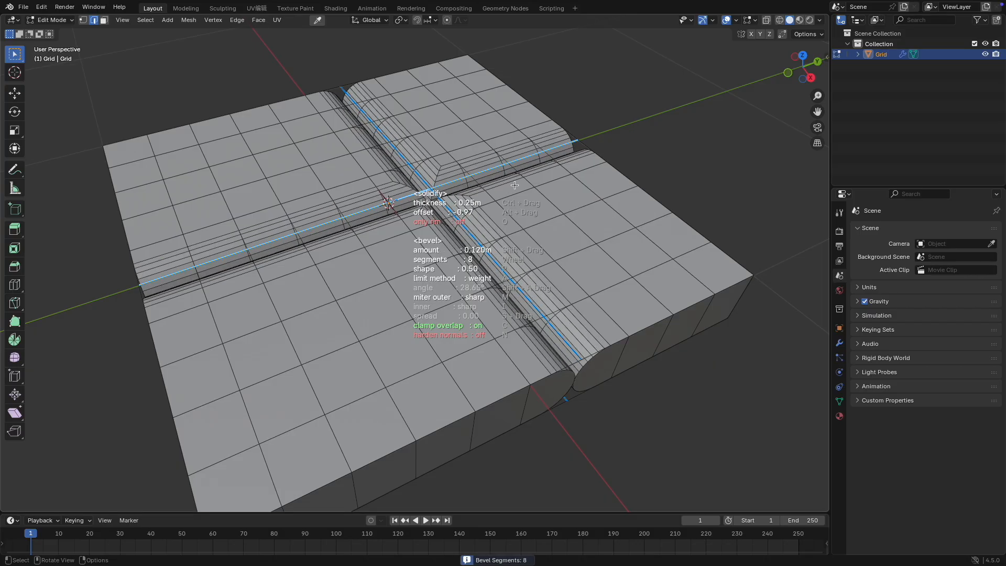
Set the crossing cut's bevel segments to 8 with the mouse wheel.
{"action": "scroll", "scroll_direction": "down", "scroll_amount": 3}
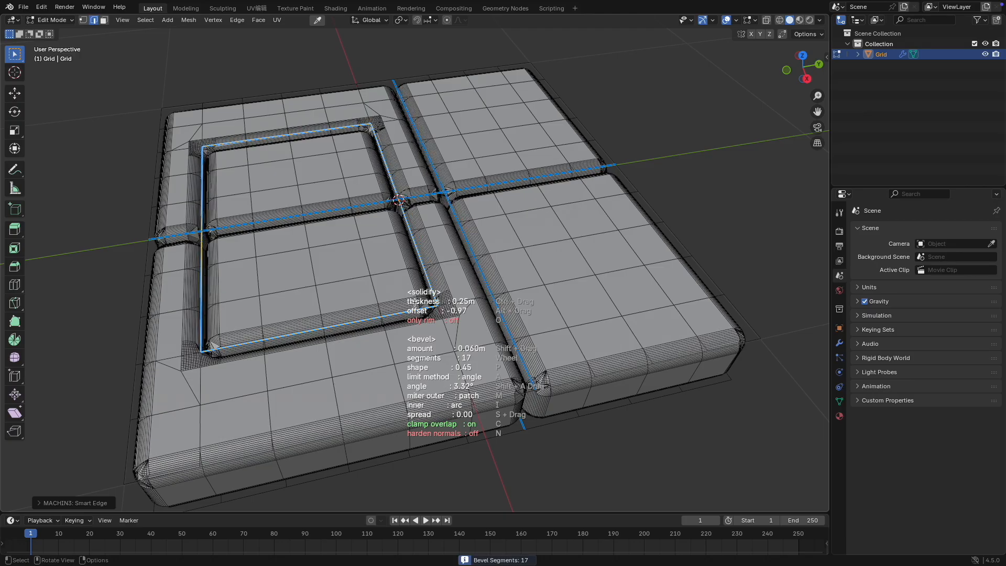
Adjust the segment count for the rectangle and rounded border cut to 17.
{"action": "scroll", "scroll_direction": "down", "scroll_amount": 3}
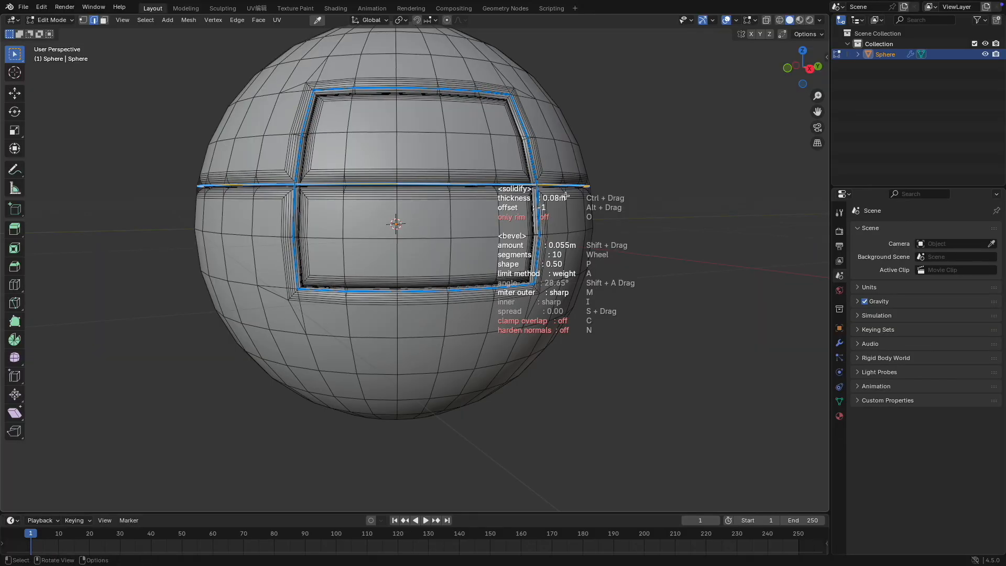
Confirm the beveled panel and band cuts across the sphere.
{"action": "key", "text": "n"}
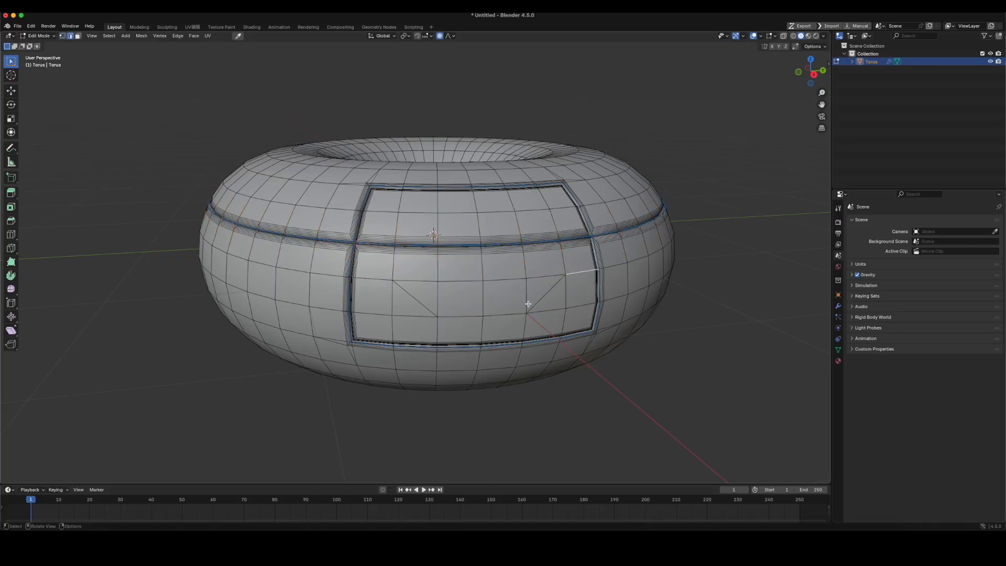
Cut a beveled groove along the notched path in the torus panel and return to Object Mode.
{"action": "left_click", "coordinate": [527, 303]}
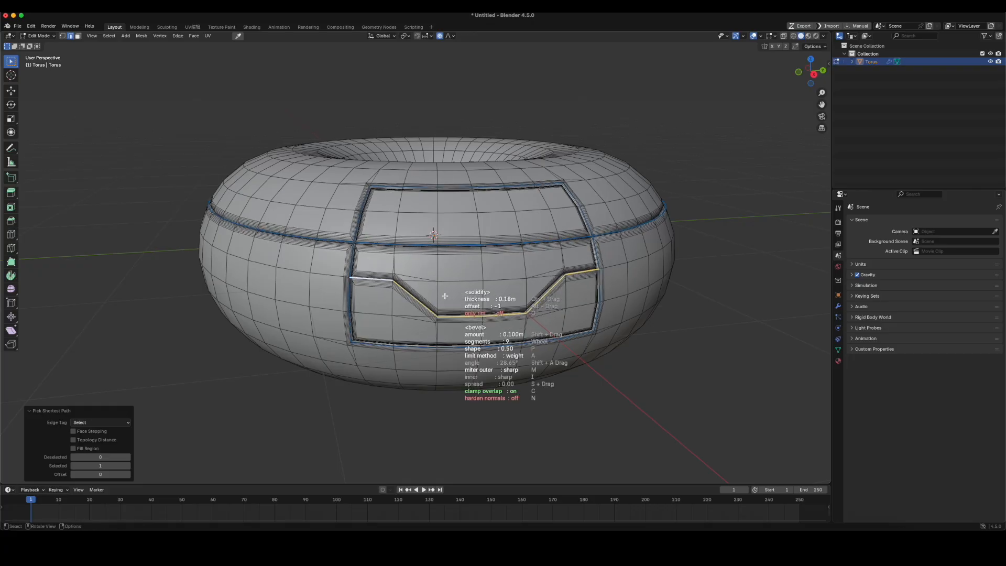
{"action": "key", "text": "Tab"}
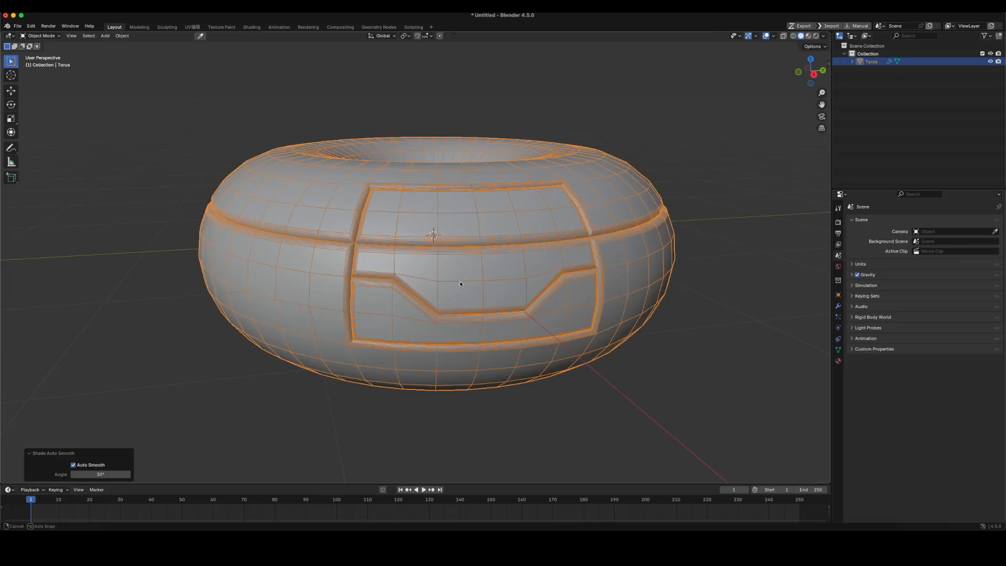
{"action": "key", "text": "Tab"}
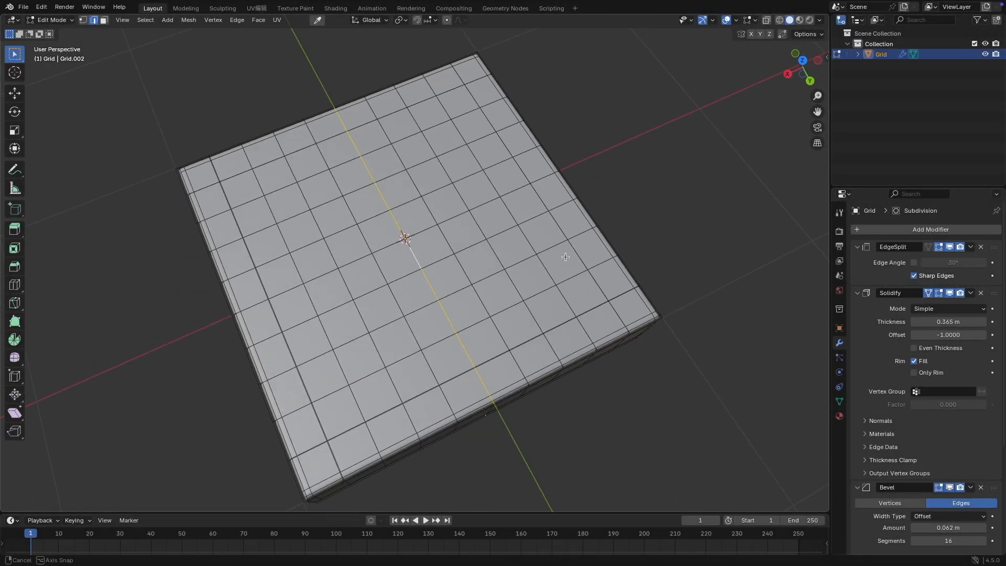
Drag the redirect tool across the centre cross vertex of the thickened grid.
{"action": "left_click_drag", "start_coordinate": [564, 257], "coordinate": [462, 249]}
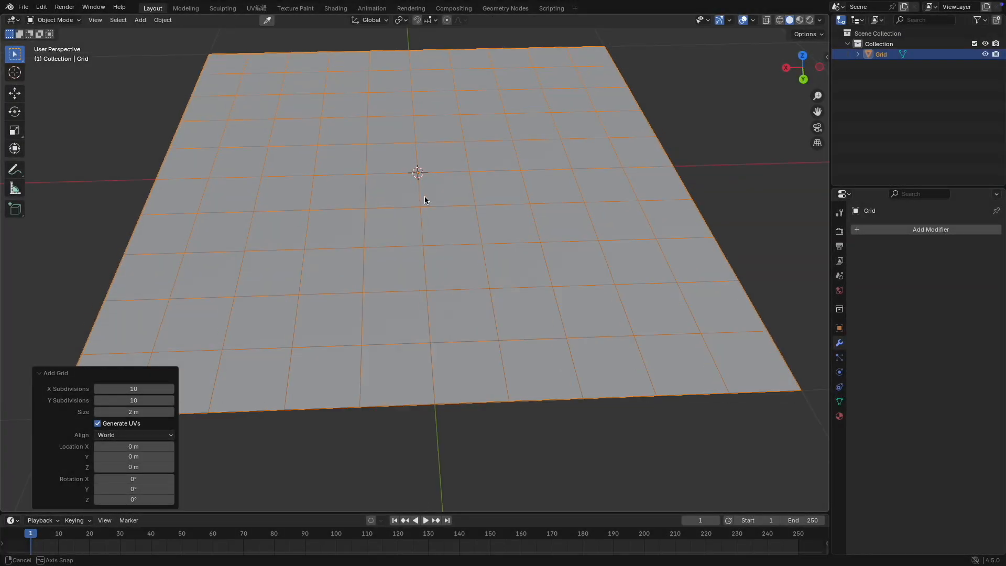
Enter Edit Mode and redirect edge flow at successive cross vertices so lines bend diagonally.
{"action": "key", "text": "Tab"}
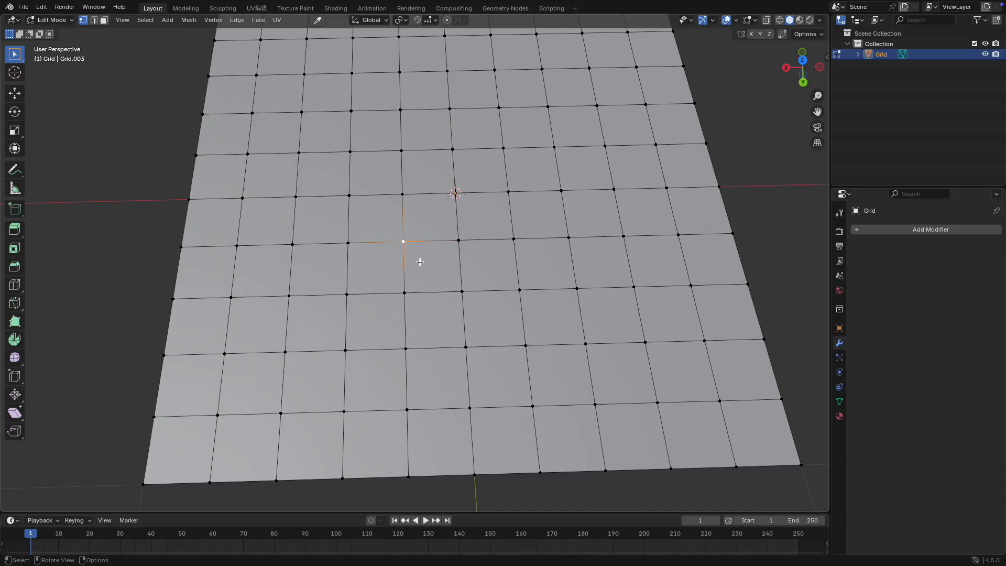
{"action": "mouse_move", "coordinate": [402, 284]}
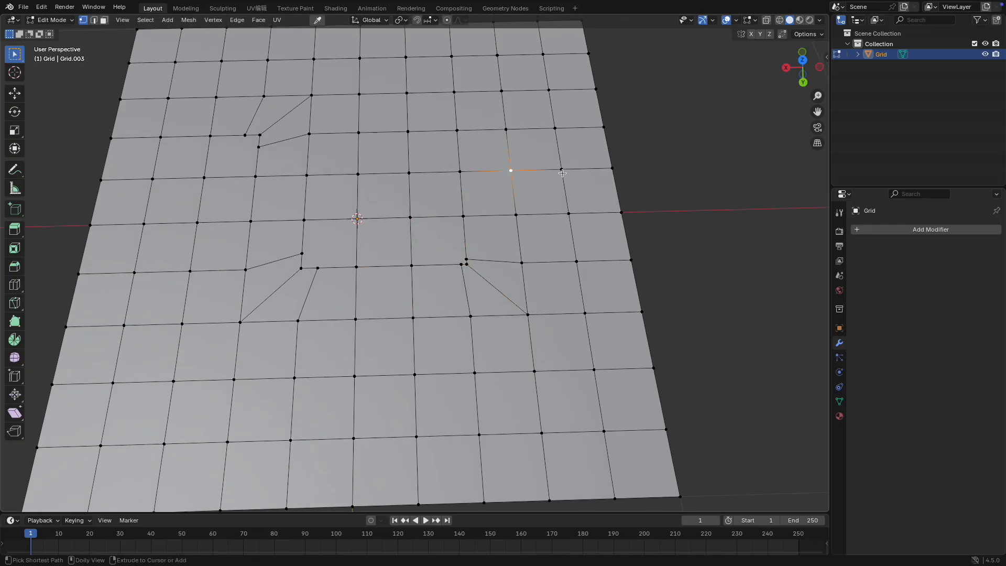
{"action": "mouse_move", "coordinate": [561, 172]}
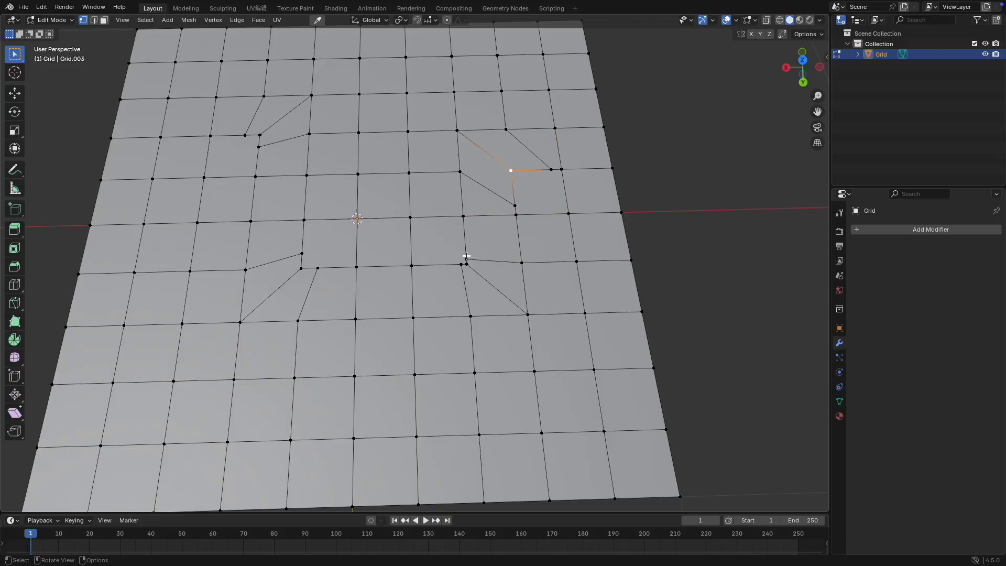
{"action": "left_click", "coordinate": [466, 260]}
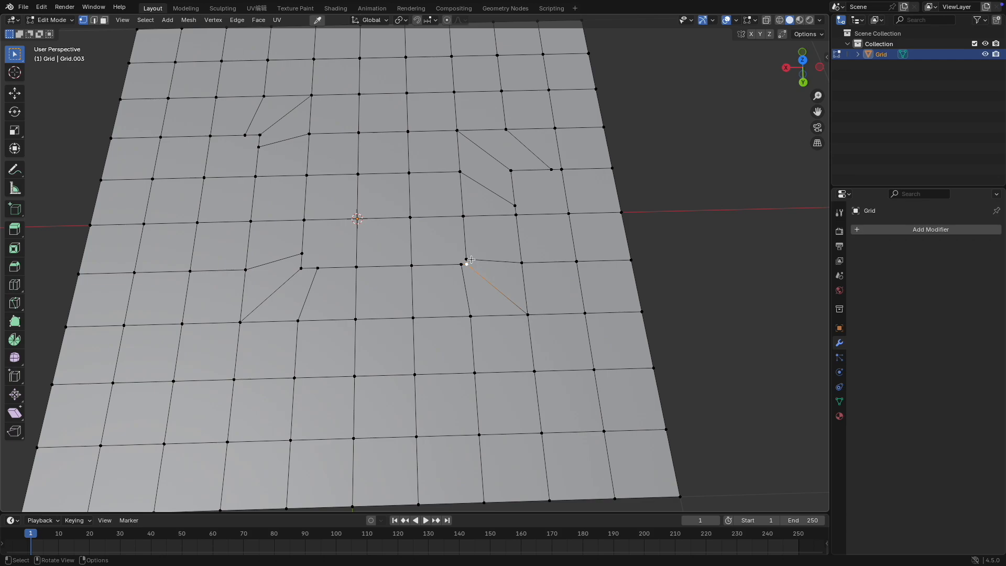
{"action": "mouse_move", "coordinate": [521, 207]}
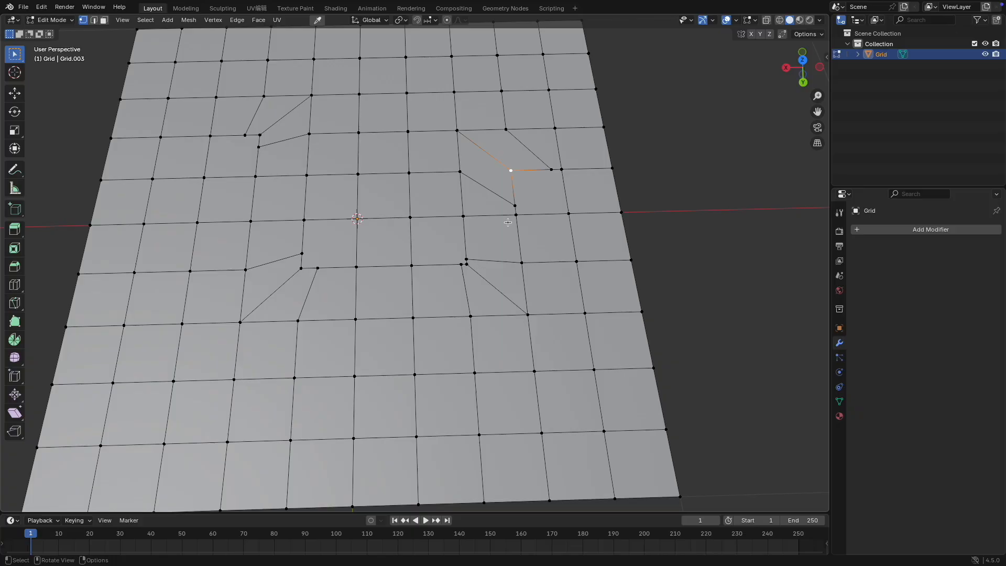
{"action": "mouse_move", "coordinate": [318, 265]}
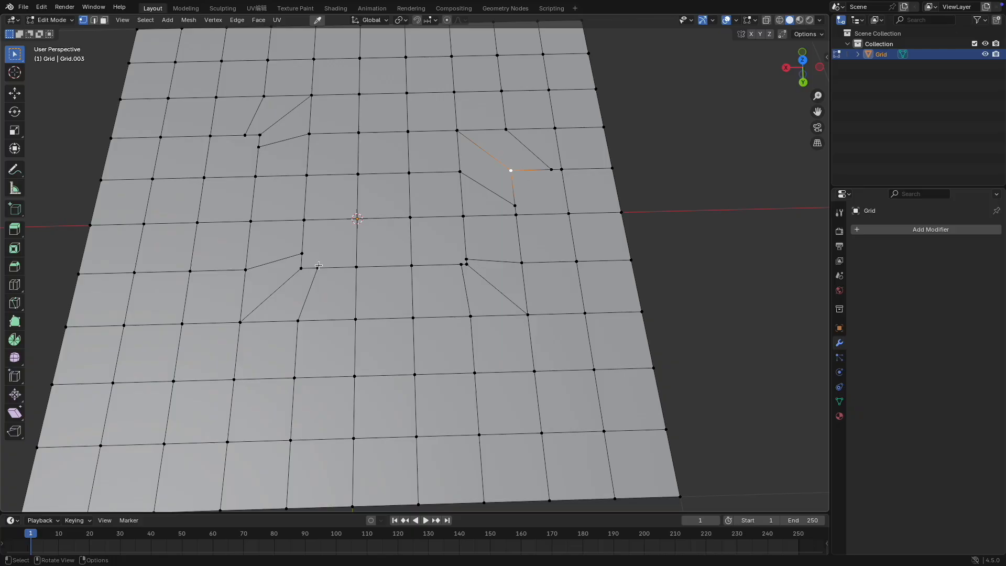
{"action": "mouse_move", "coordinate": [513, 195]}
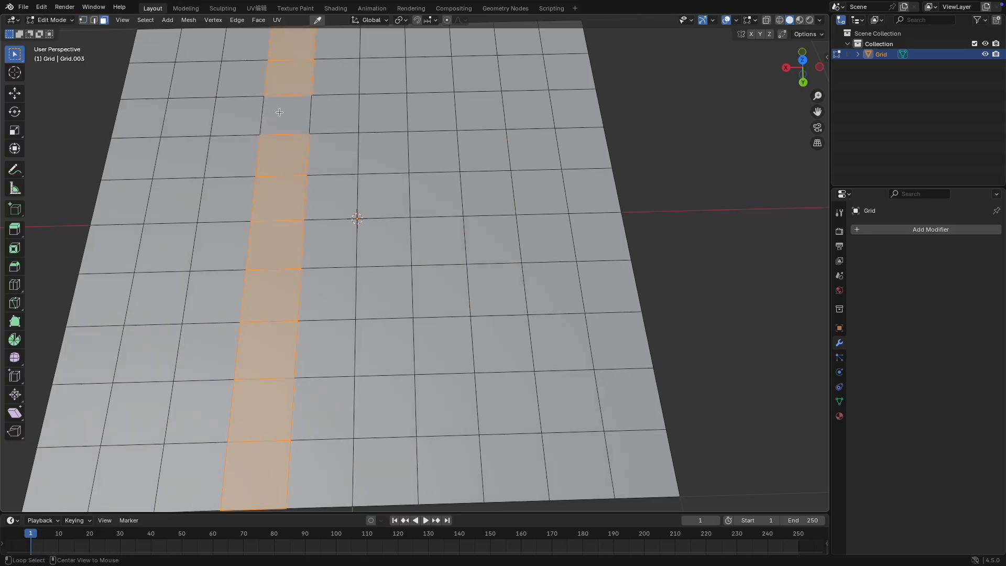
Deselect one face near the top of the left-side face column.
{"action": "left_click", "coordinate": [330, 198]}
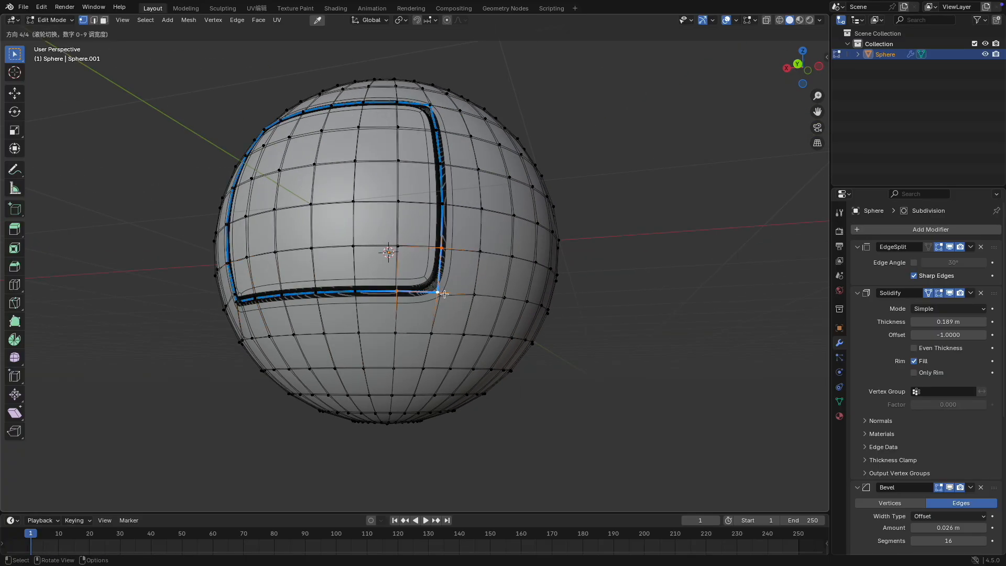
Adjust the direction of the beveled rounded-square cut gap on the sphere.
{"action": "left_click_drag", "start_coordinate": [442, 293], "coordinate": [411, 139]}
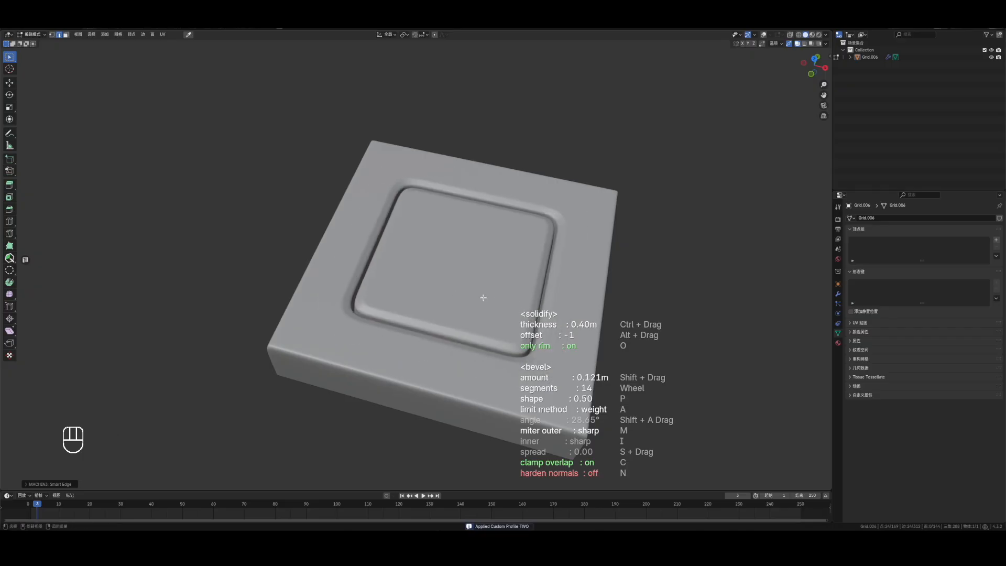
Switch to custom profile FOUR and lower the bevel amount to 0.071 m.
{"action": "left_click_drag", "start_coordinate": [483, 297], "coordinate": [464, 292]}
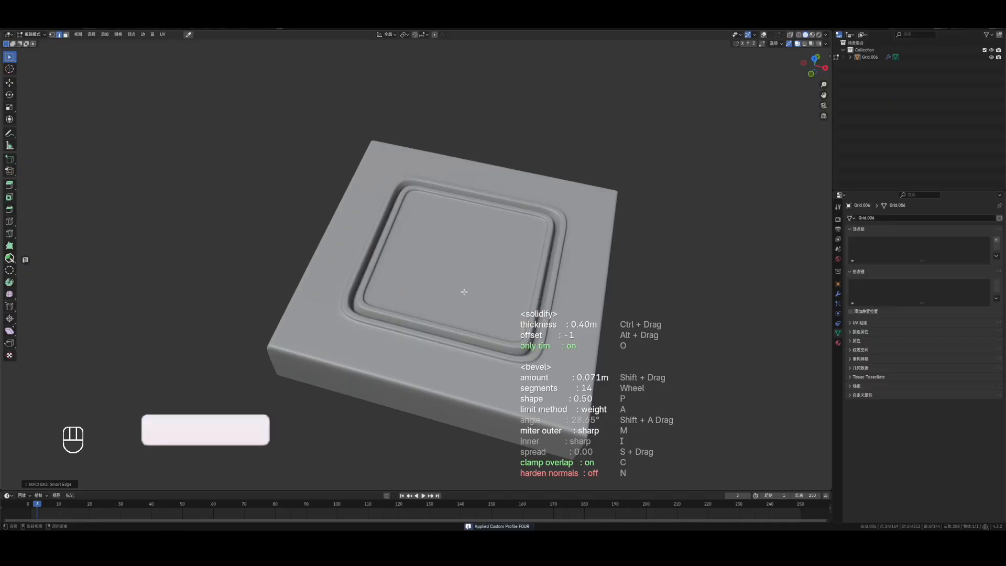